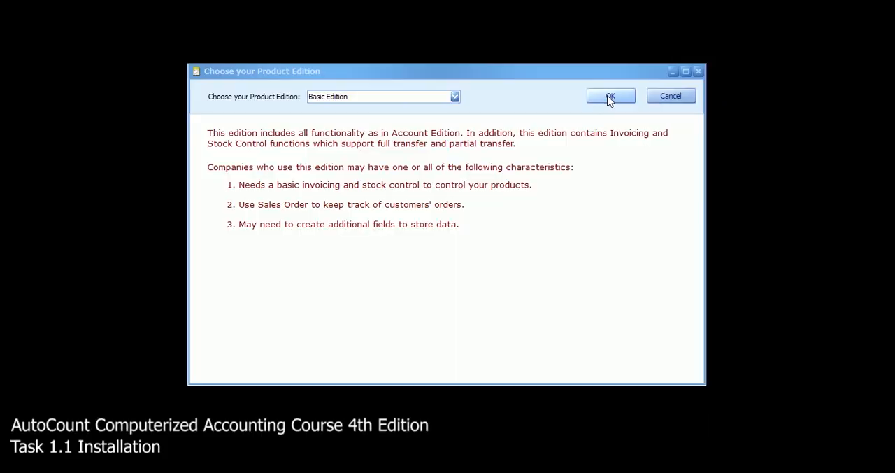
Confirm Basic Edition as the product edition
{"action": "left_click", "coordinate": [610, 95]}
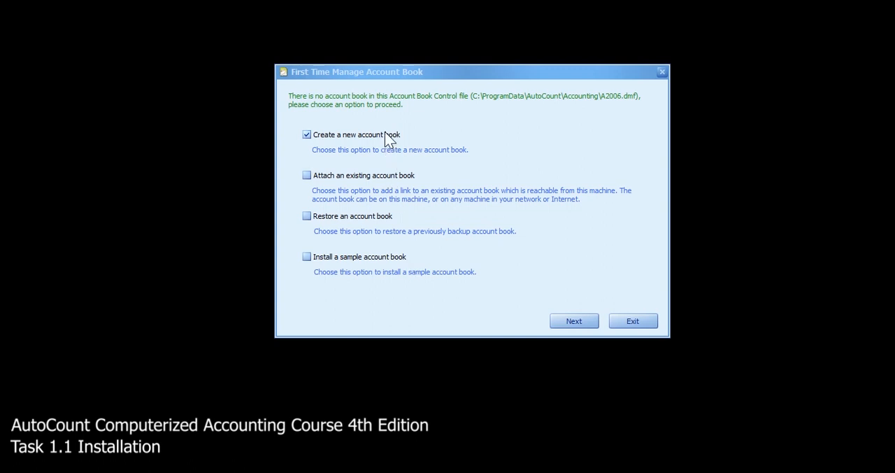
{"action": "mouse_move", "coordinate": [310, 143]}
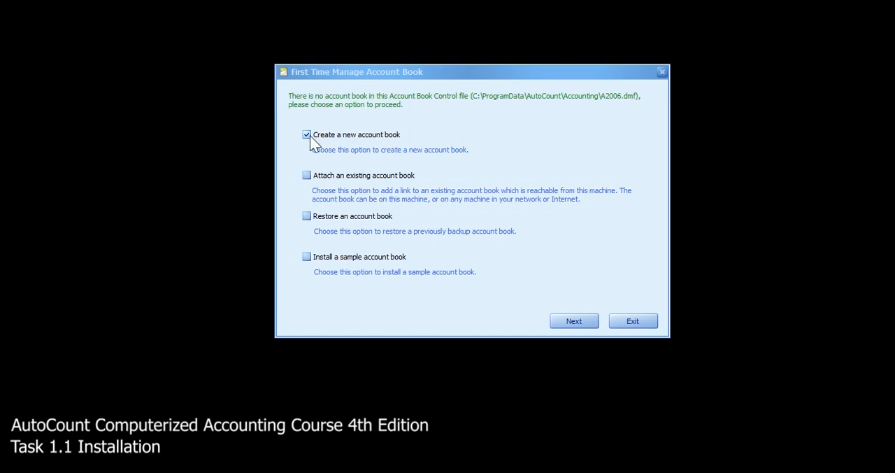
{"action": "mouse_move", "coordinate": [309, 143]}
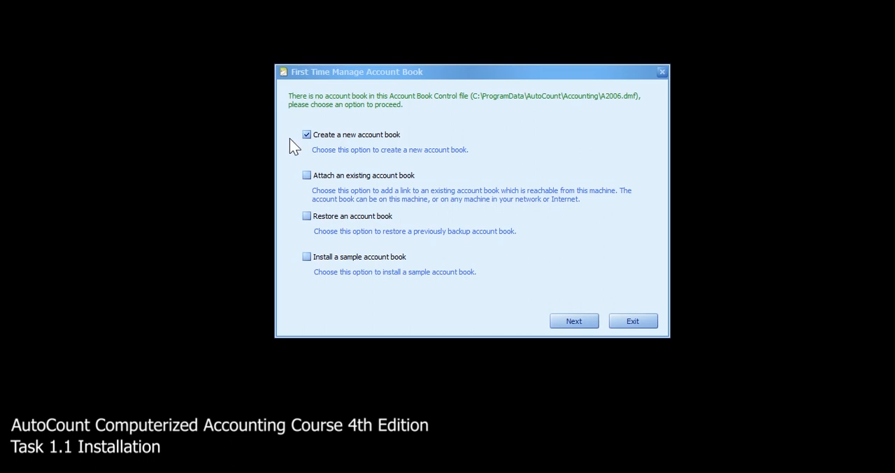
{"action": "mouse_move", "coordinate": [369, 151]}
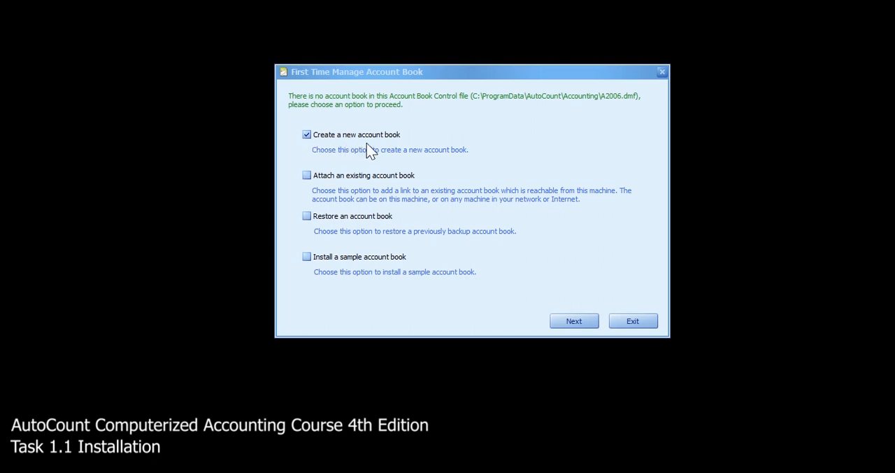
{"action": "mouse_move", "coordinate": [410, 143]}
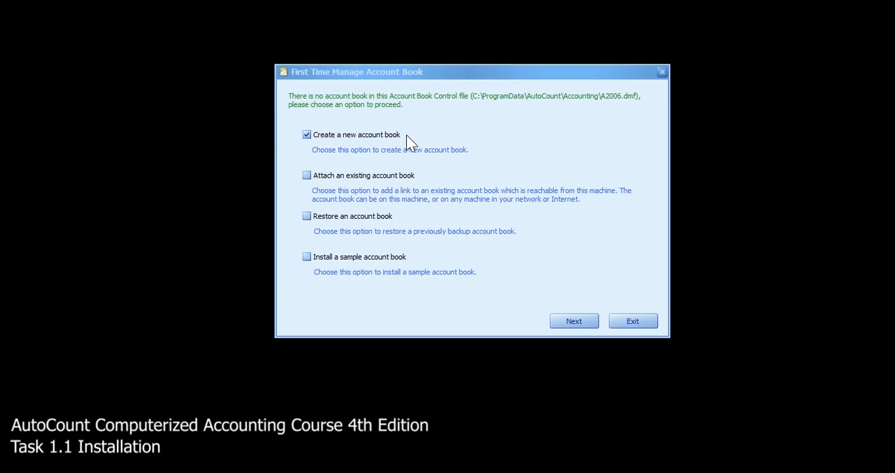
{"action": "mouse_move", "coordinate": [431, 185]}
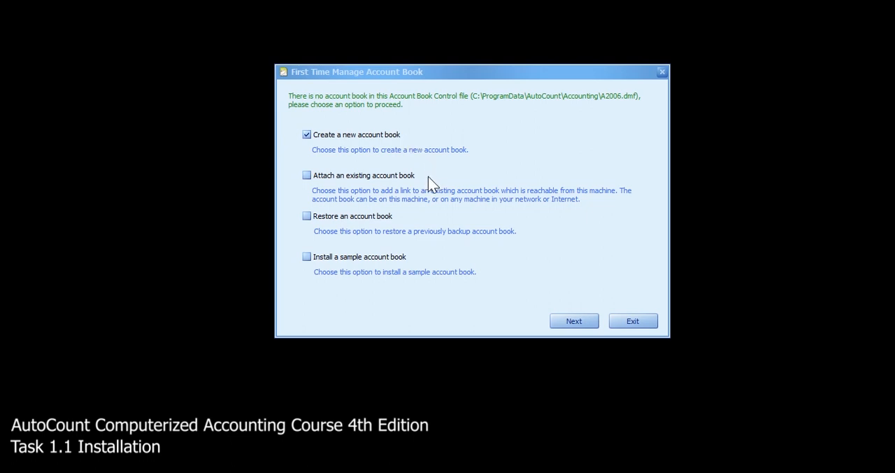
{"action": "mouse_move", "coordinate": [416, 230]}
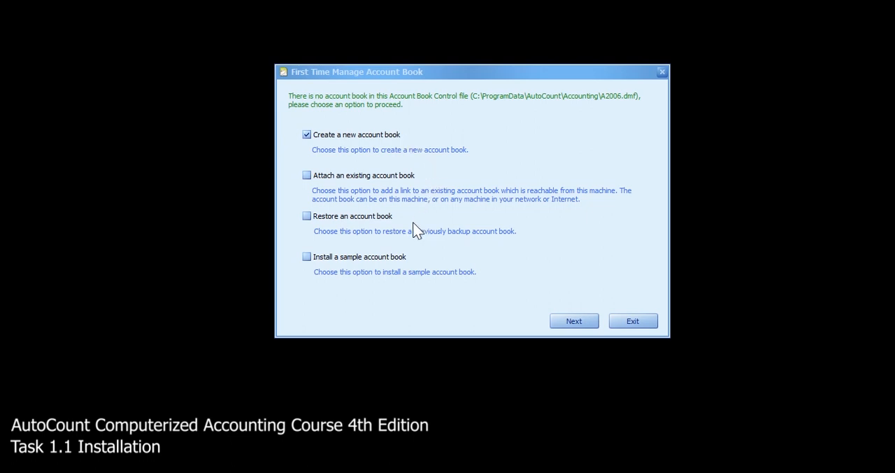
{"action": "mouse_move", "coordinate": [430, 264]}
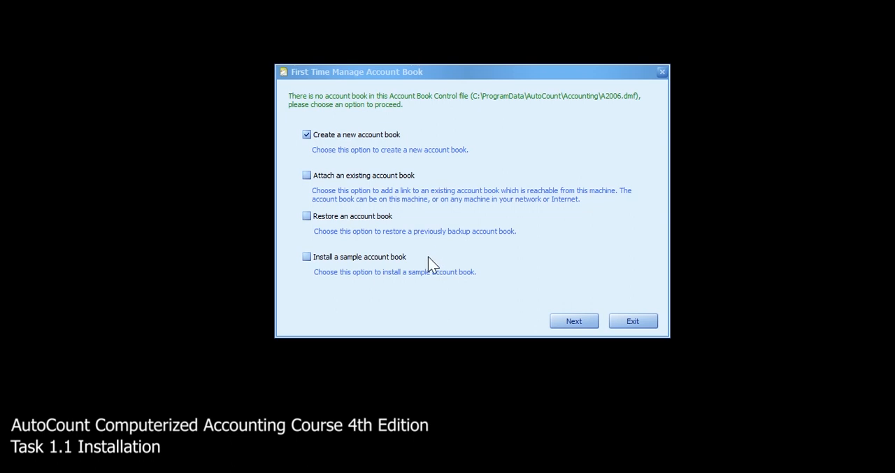
{"action": "mouse_move", "coordinate": [415, 142]}
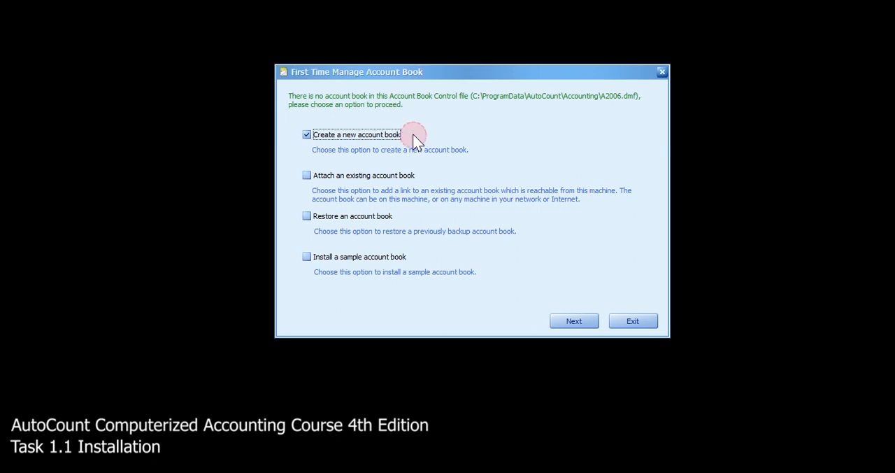
{"action": "mouse_move", "coordinate": [460, 193]}
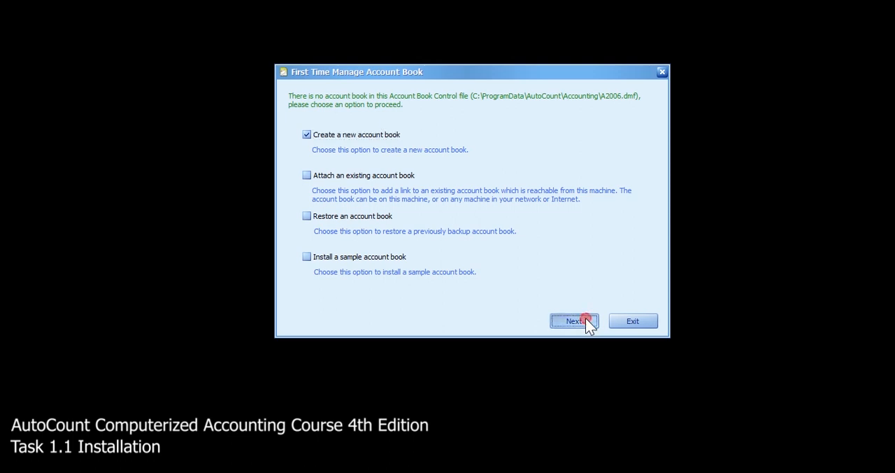
Continue with 'Create a new account book' into the Create Account Book Wizard
{"action": "left_click", "coordinate": [573, 320]}
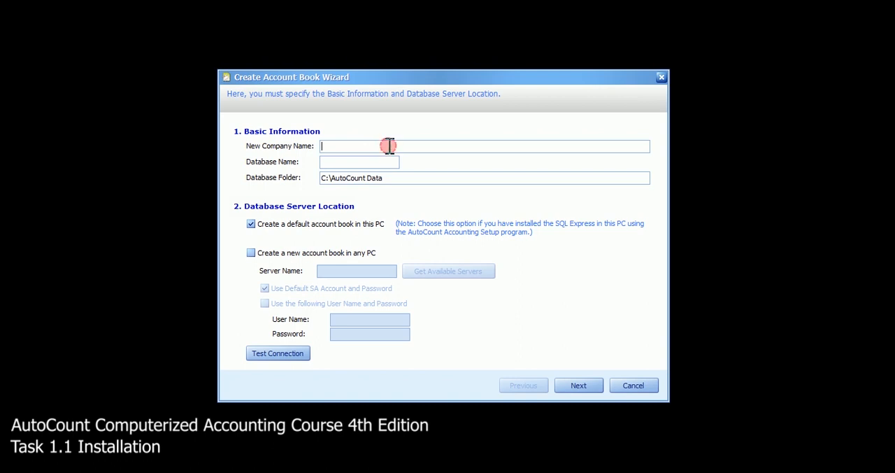
Name the new company LEARNING AUTOCOUNT SDN BHD and continue to start date and currency settings
{"action": "type", "text": "LEARNING"}
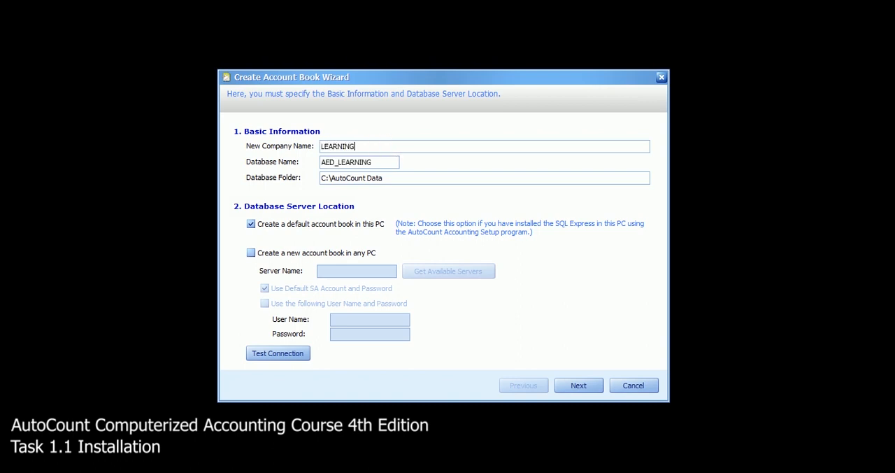
{"action": "type", "text": "AUTOCOUNT"}
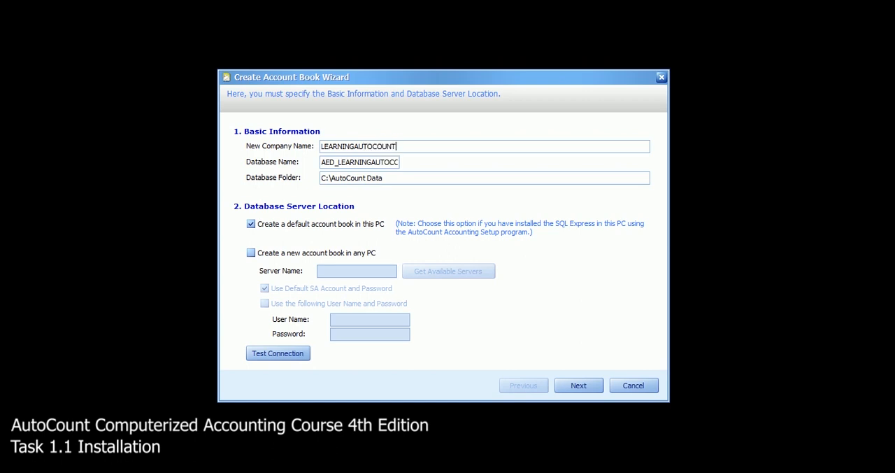
{"action": "type", "text": "SDN BHD"}
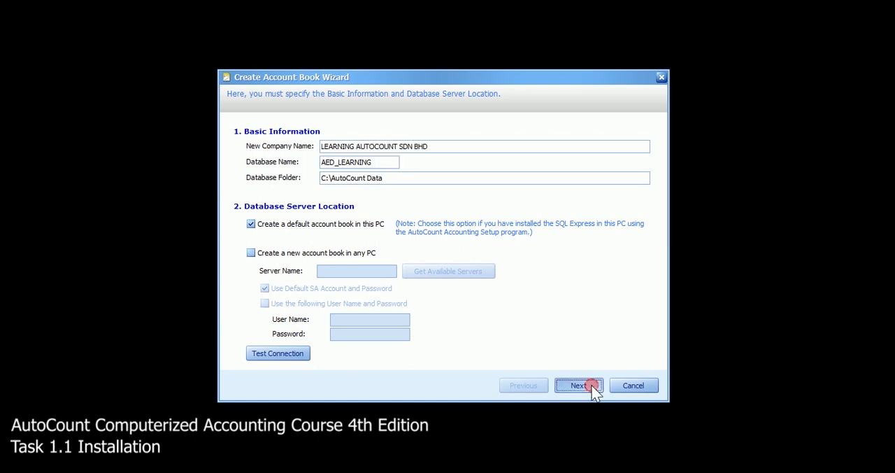
{"action": "left_click", "coordinate": [578, 386]}
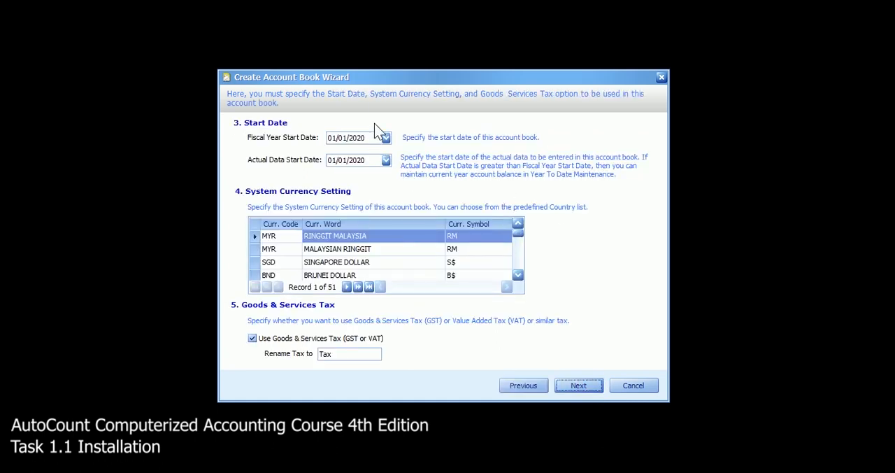
{"action": "mouse_move", "coordinate": [399, 146]}
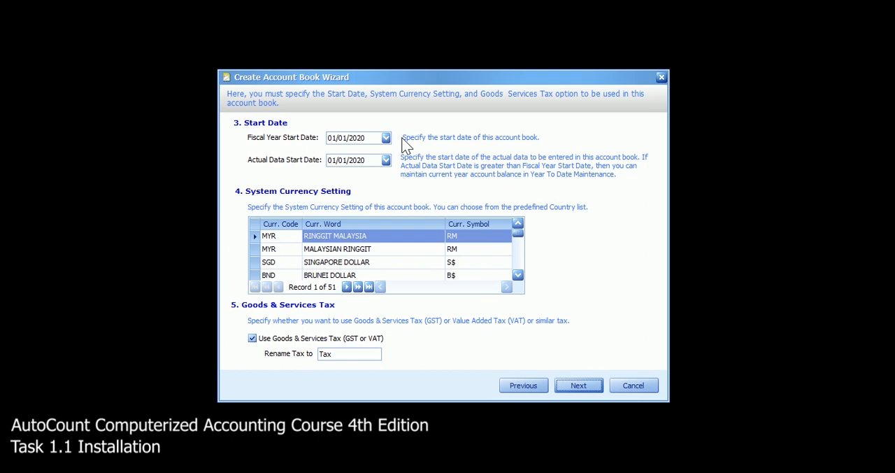
{"action": "mouse_move", "coordinate": [406, 168]}
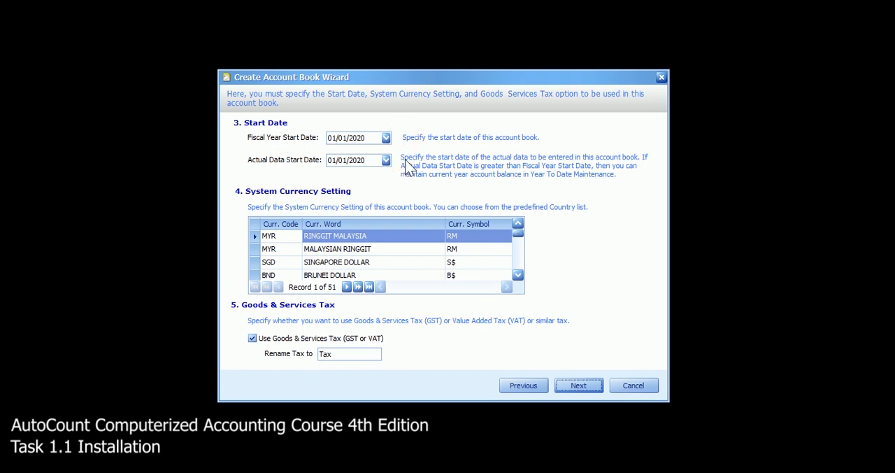
{"action": "mouse_move", "coordinate": [498, 243]}
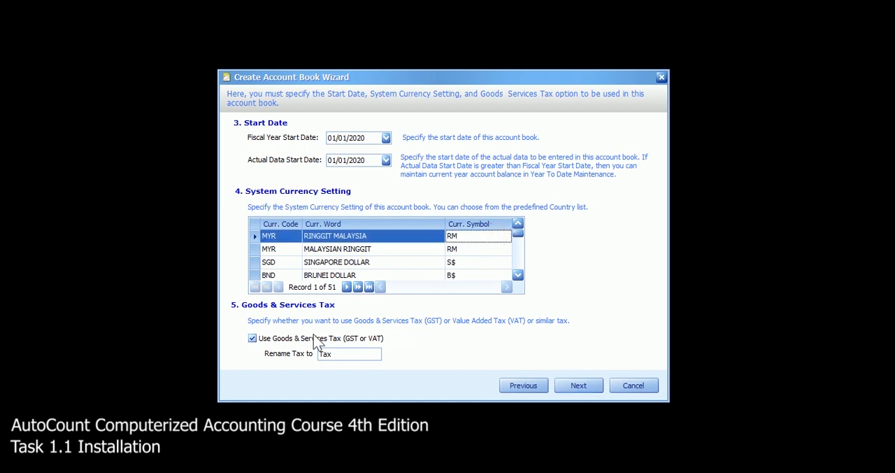
{"action": "mouse_move", "coordinate": [254, 347]}
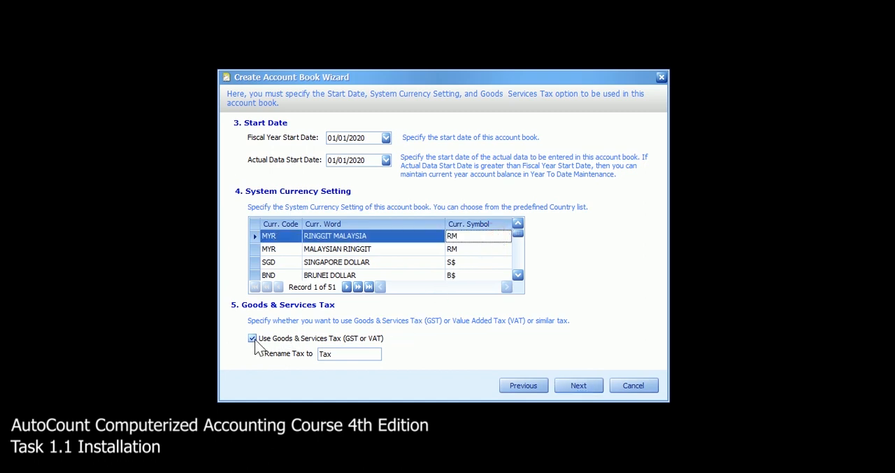
Untick 'Use Goods & Services Tax (GST or VAT)' and advance to the main package step
{"action": "left_click", "coordinate": [252, 339]}
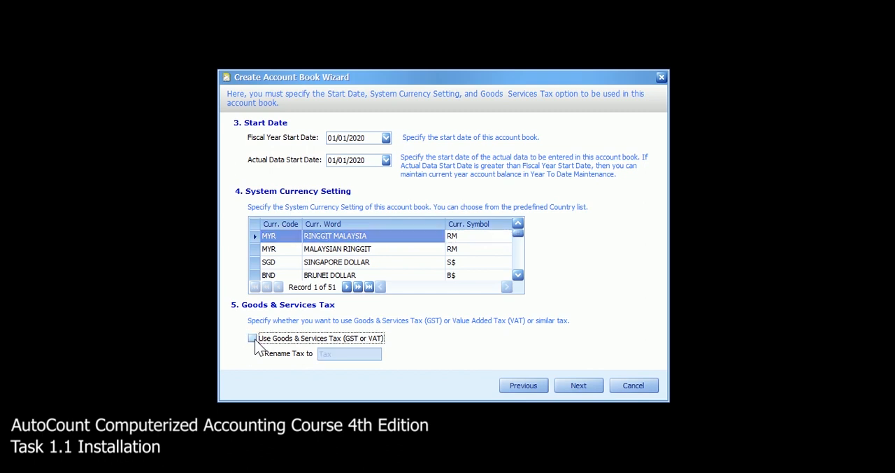
{"action": "left_click", "coordinate": [577, 386]}
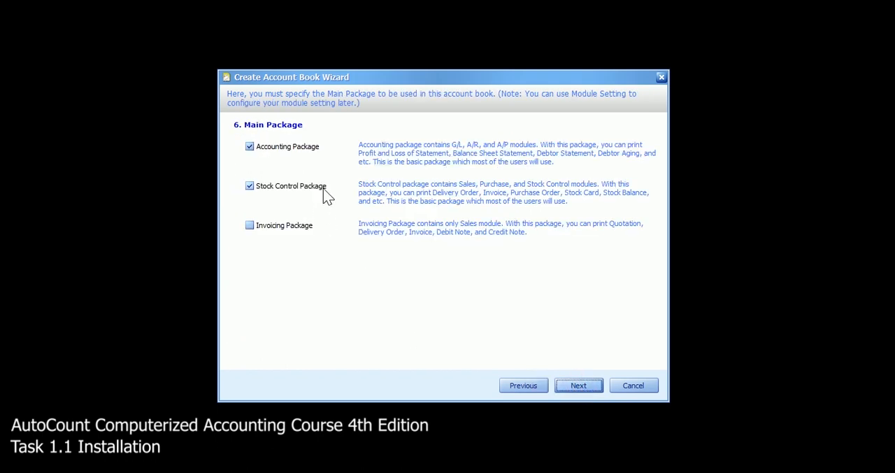
{"action": "mouse_move", "coordinate": [332, 156]}
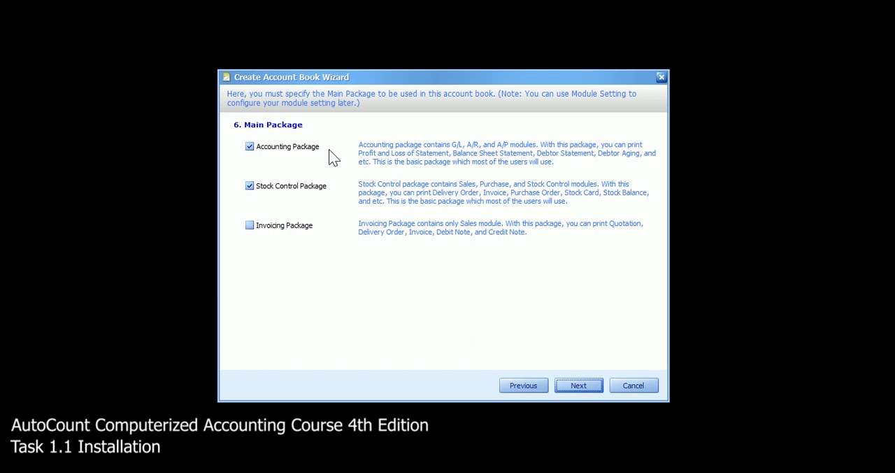
{"action": "mouse_move", "coordinate": [335, 154]}
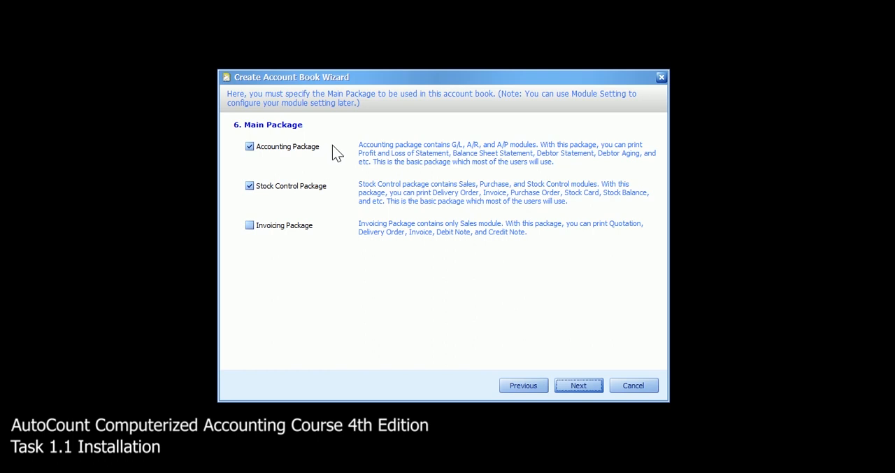
{"action": "mouse_move", "coordinate": [344, 181]}
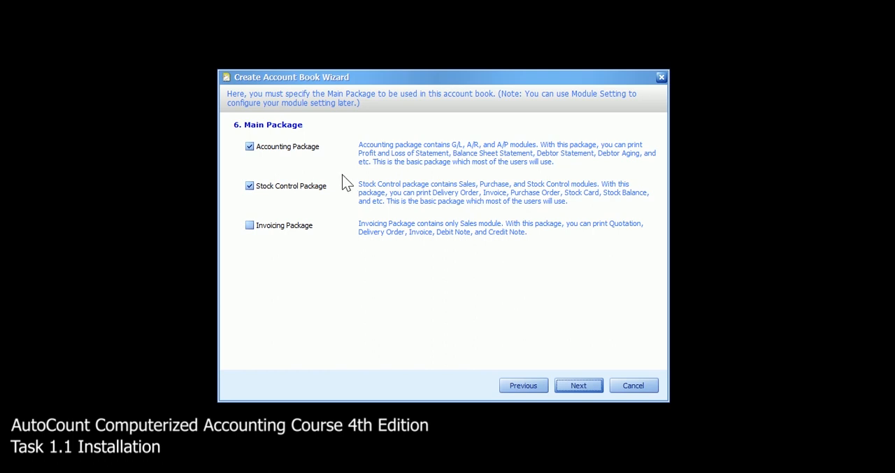
{"action": "mouse_move", "coordinate": [478, 160]}
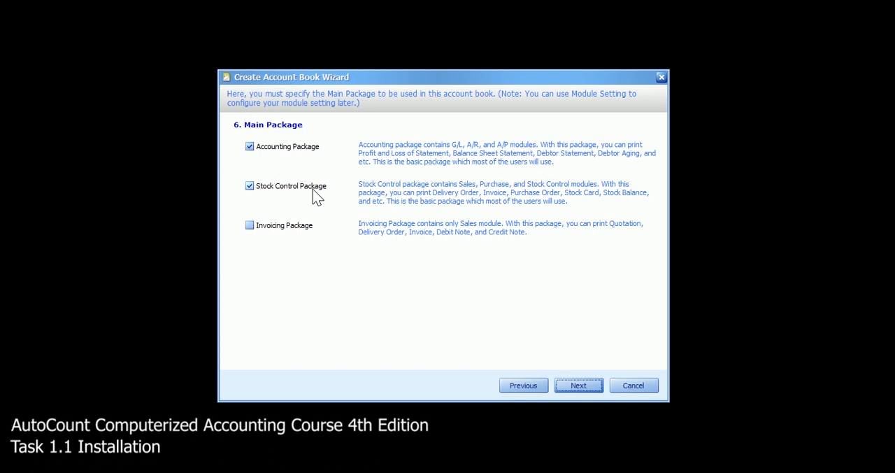
{"action": "mouse_move", "coordinate": [322, 238]}
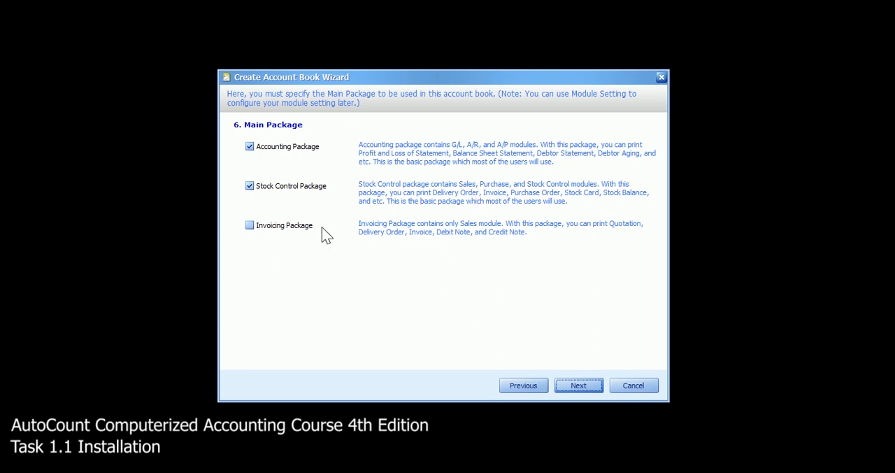
{"action": "mouse_move", "coordinate": [425, 231]}
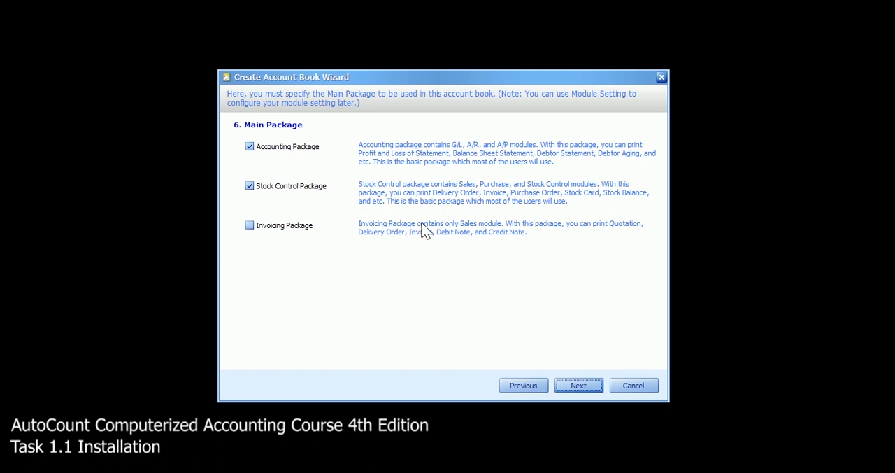
{"action": "mouse_move", "coordinate": [361, 160]}
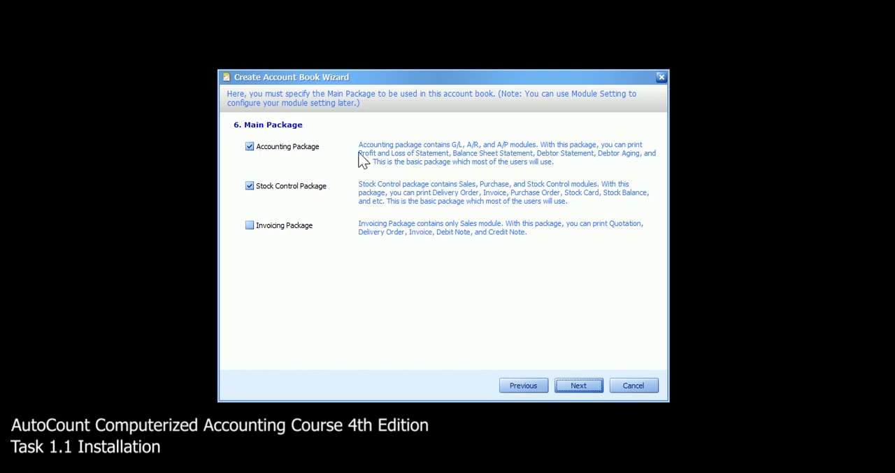
{"action": "mouse_move", "coordinate": [310, 193]}
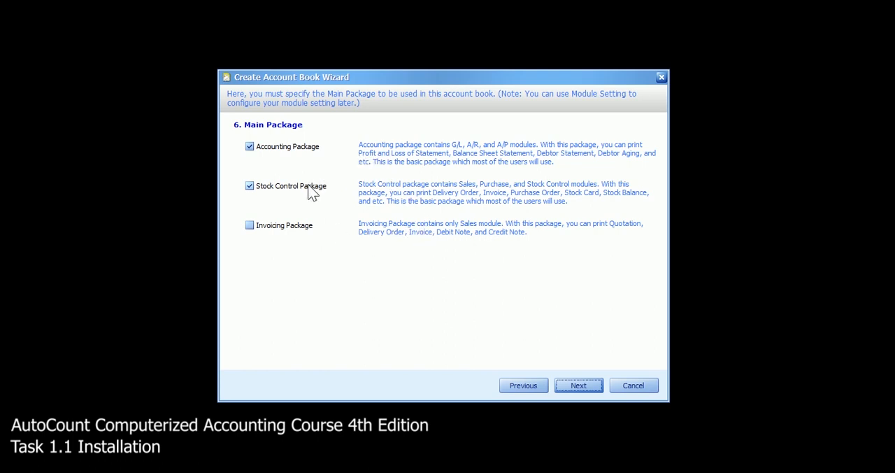
Untick Stock Control Package, keeping only Accounting Package, and advance to account code format
{"action": "left_click", "coordinate": [249, 184]}
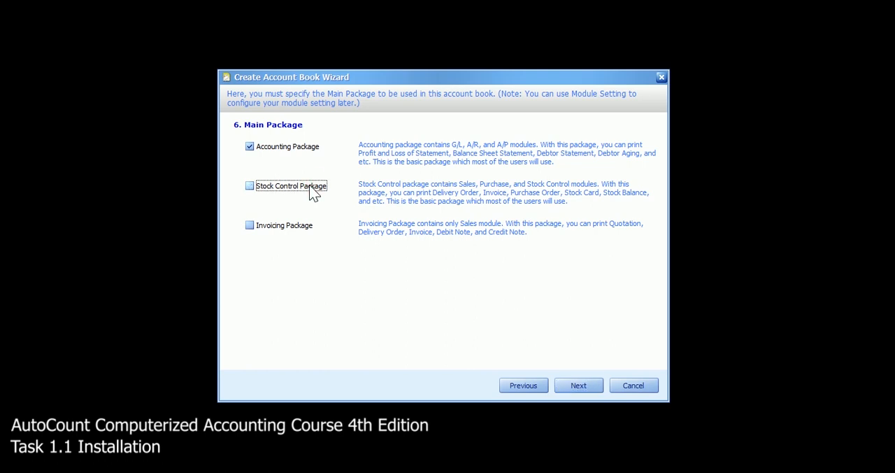
{"action": "left_click", "coordinate": [578, 386]}
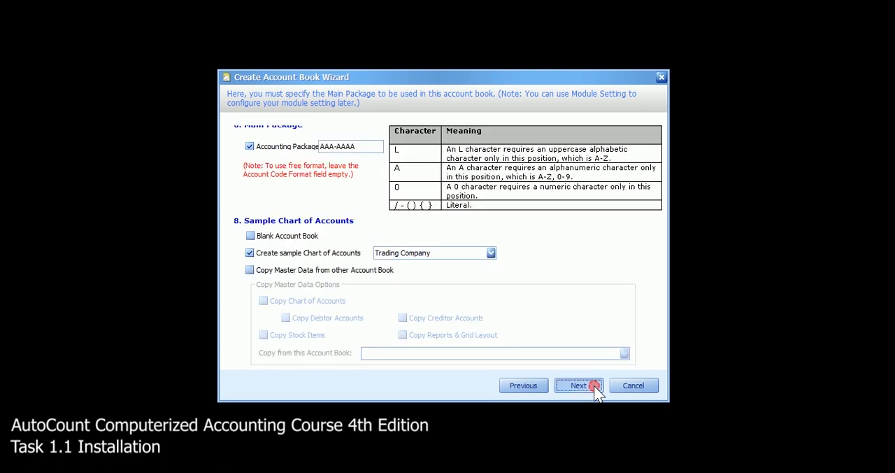
Choose the Trading Company sample chart of accounts and finish creating the account book
{"action": "left_click", "coordinate": [579, 386]}
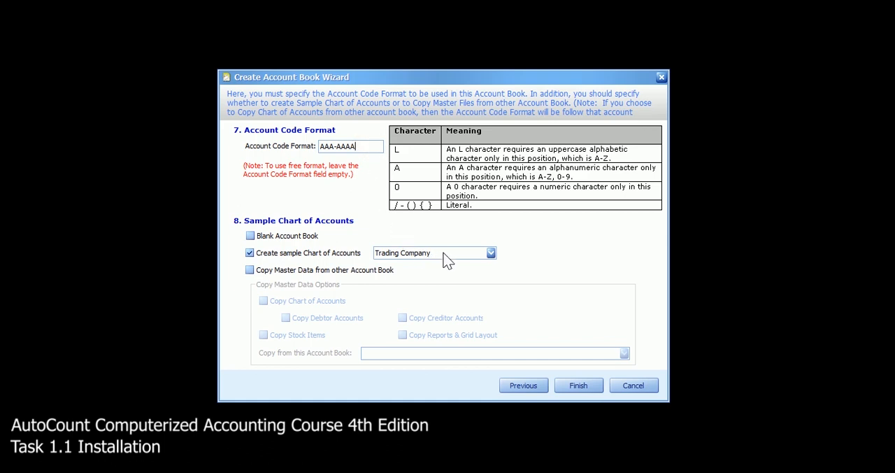
{"action": "left_click", "coordinate": [490, 251]}
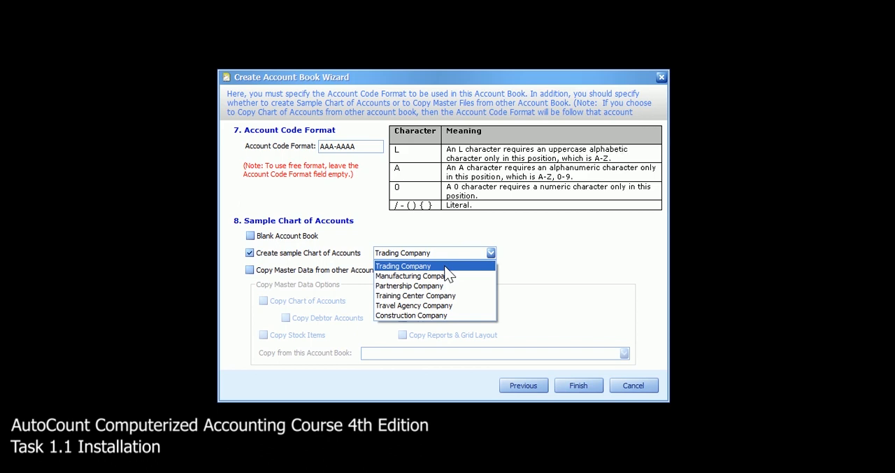
{"action": "left_click", "coordinate": [402, 265]}
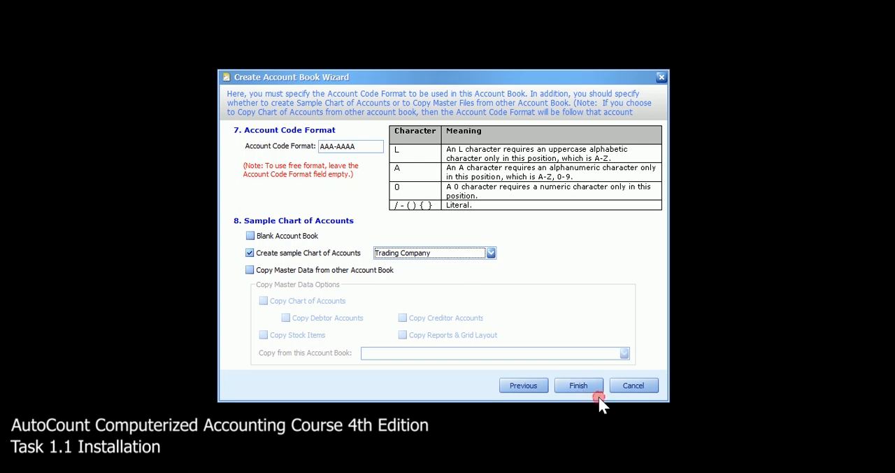
{"action": "left_click", "coordinate": [579, 386]}
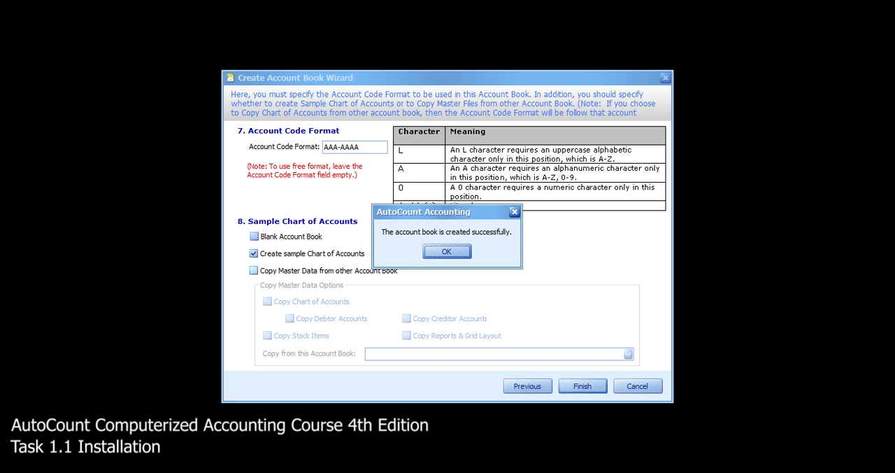
Dismiss the 'account book created successfully' confirmation
{"action": "left_click", "coordinate": [446, 251]}
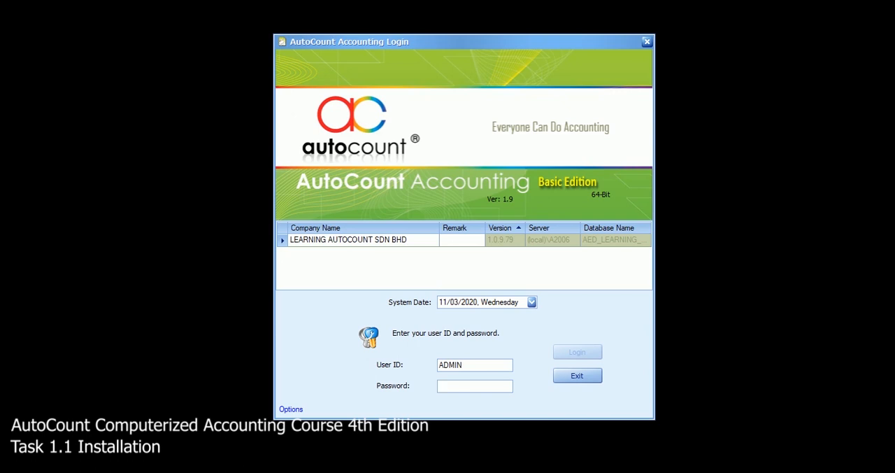
Enter the ADMIN password for LEARNING AUTOCOUNT SDN BHD on the login window
{"action": "type", "text": "**"}
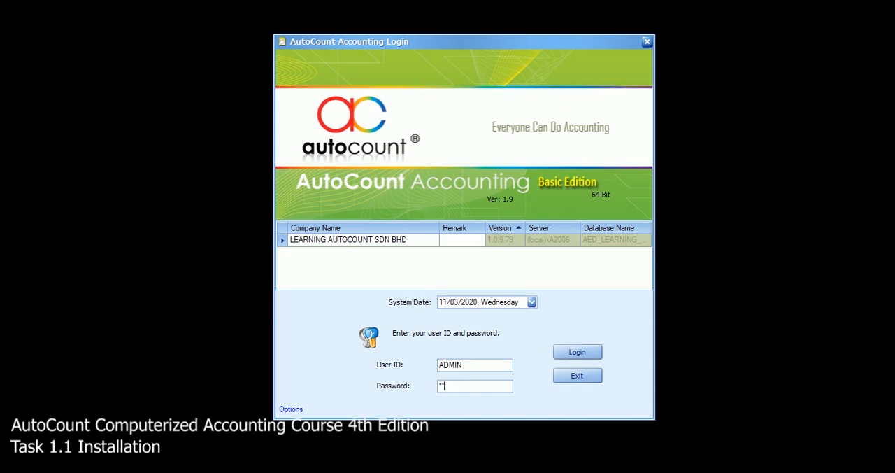